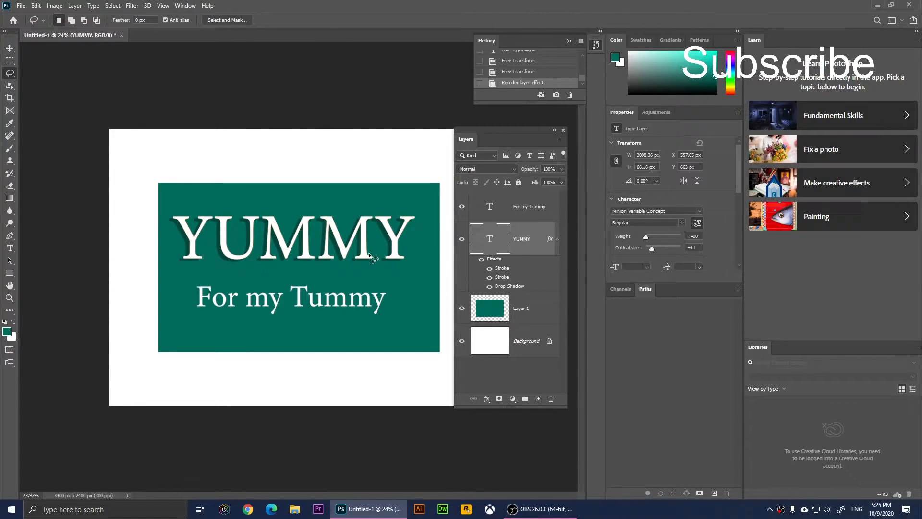
{"action": "mouse_move", "coordinate": [249, 257]}
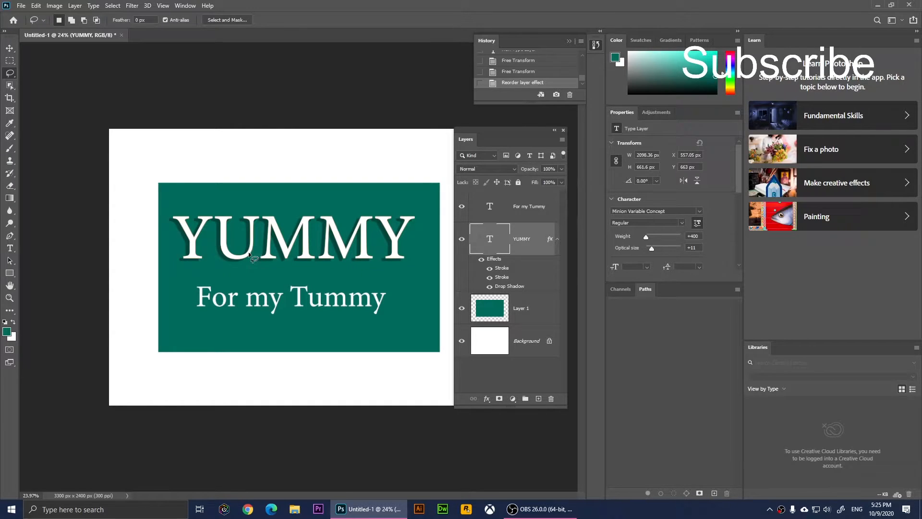
{"action": "mouse_move", "coordinate": [264, 241]}
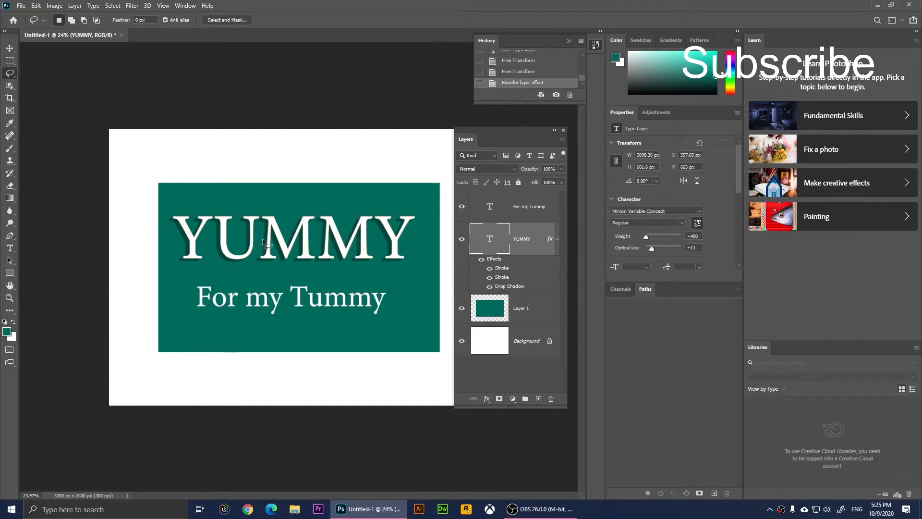
{"action": "mouse_move", "coordinate": [330, 214]}
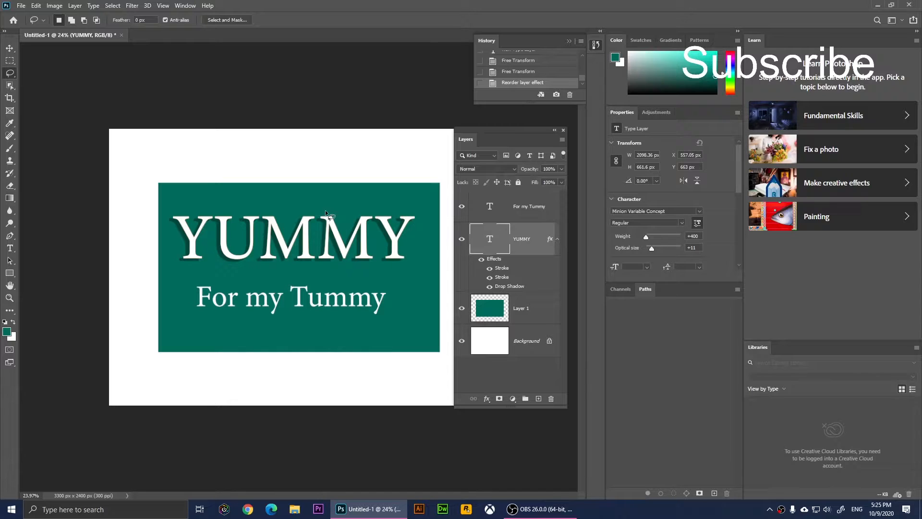
{"action": "mouse_move", "coordinate": [185, 300]}
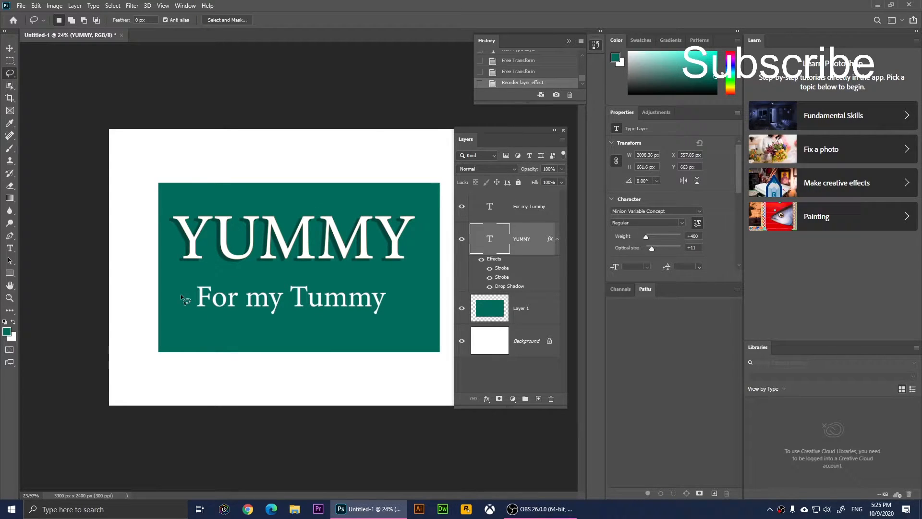
{"action": "mouse_move", "coordinate": [344, 311]}
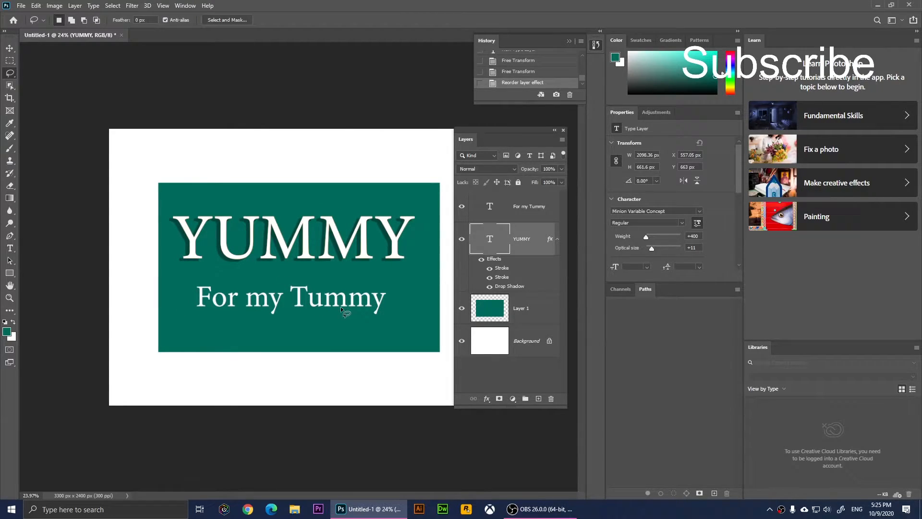
{"action": "mouse_move", "coordinate": [261, 226]}
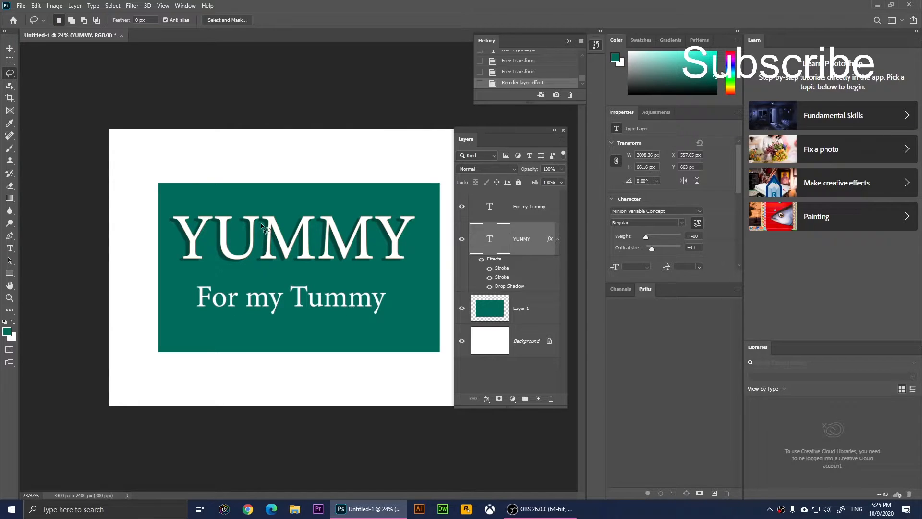
{"action": "mouse_move", "coordinate": [206, 268]}
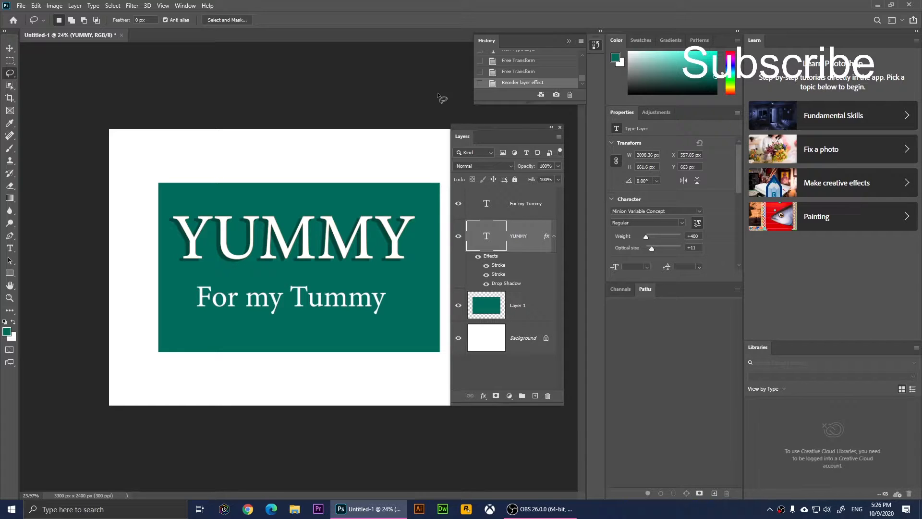
{"action": "mouse_move", "coordinate": [283, 97]}
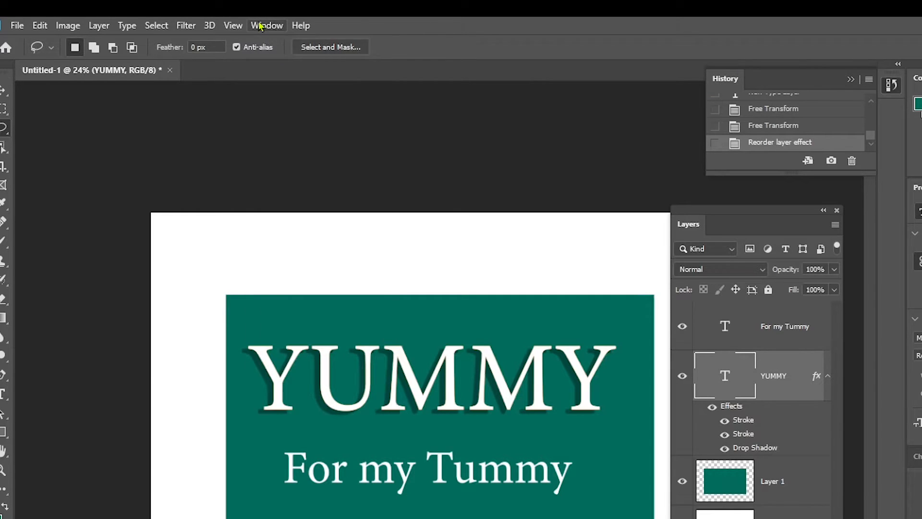
Copy YUMMY's stroke and drop shadow effects onto the 'For my Tummy' text layer
{"action": "left_click", "coordinate": [266, 26]}
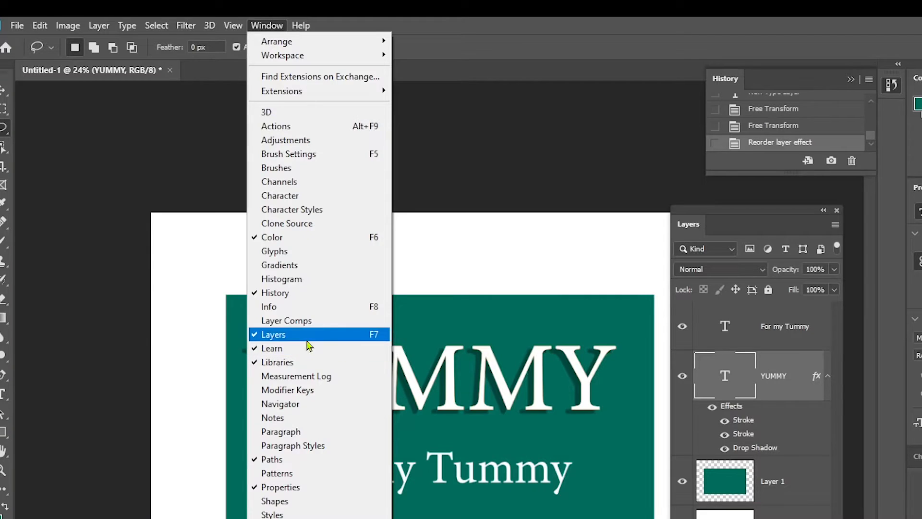
{"action": "mouse_move", "coordinate": [289, 345]}
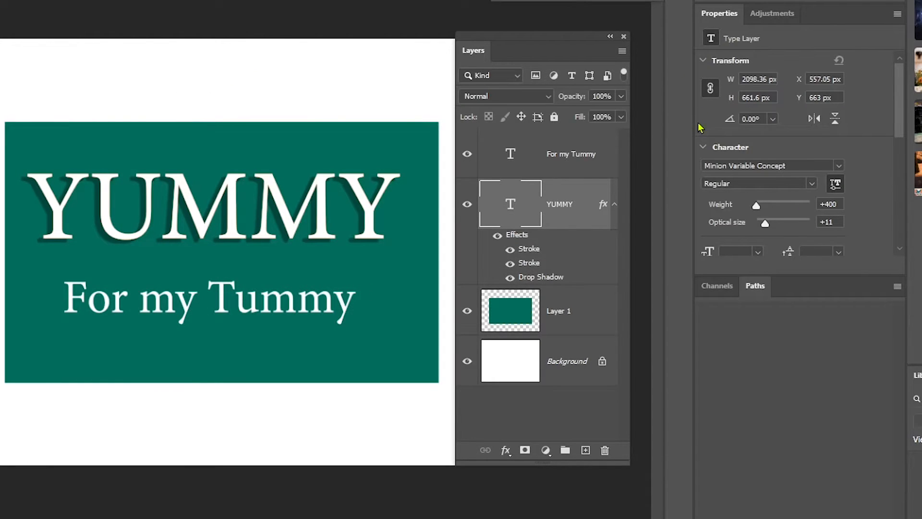
{"action": "mouse_move", "coordinate": [552, 158]}
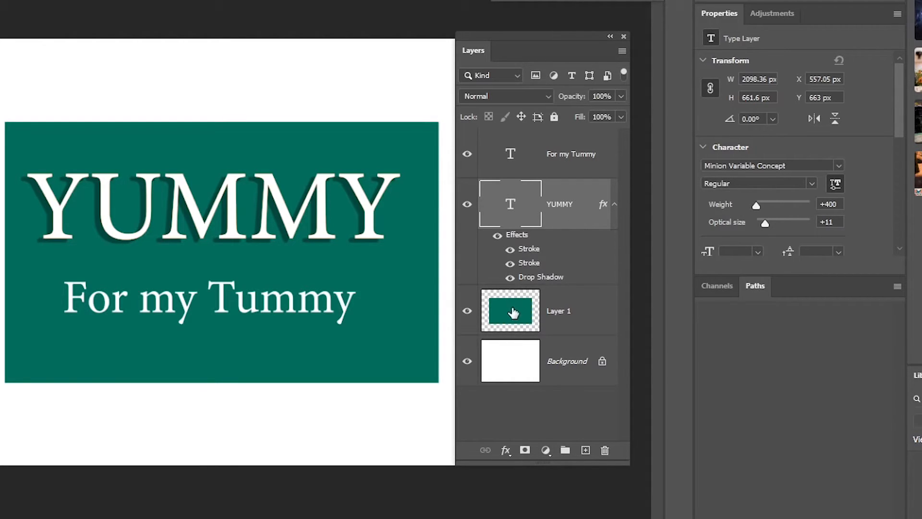
{"action": "mouse_move", "coordinate": [526, 250]}
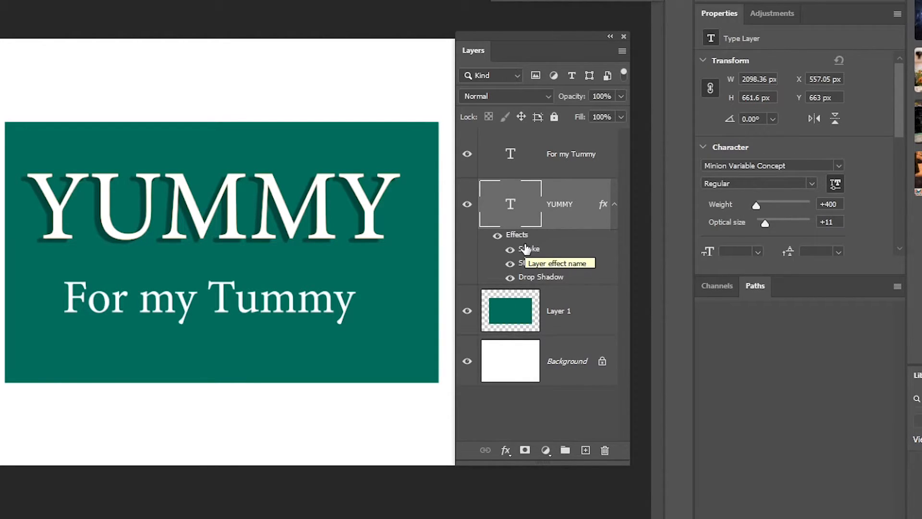
{"action": "mouse_move", "coordinate": [612, 219]}
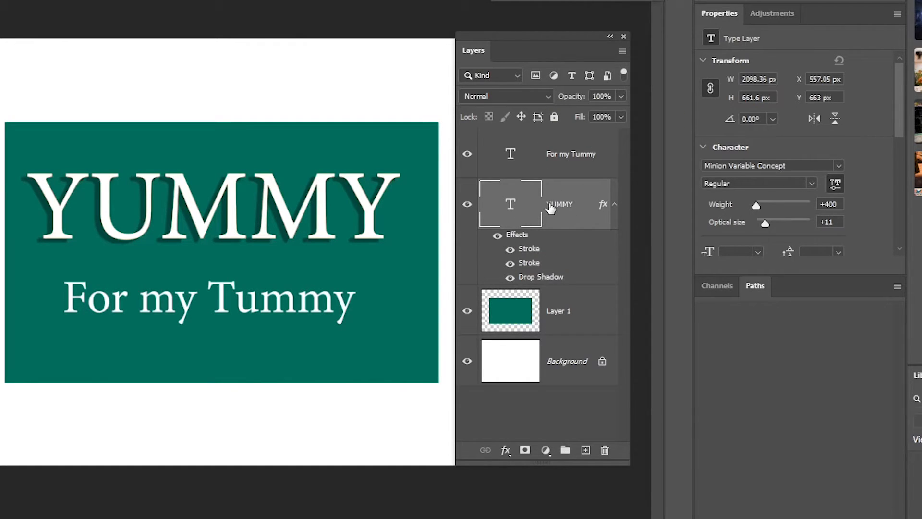
{"action": "mouse_move", "coordinate": [472, 228]}
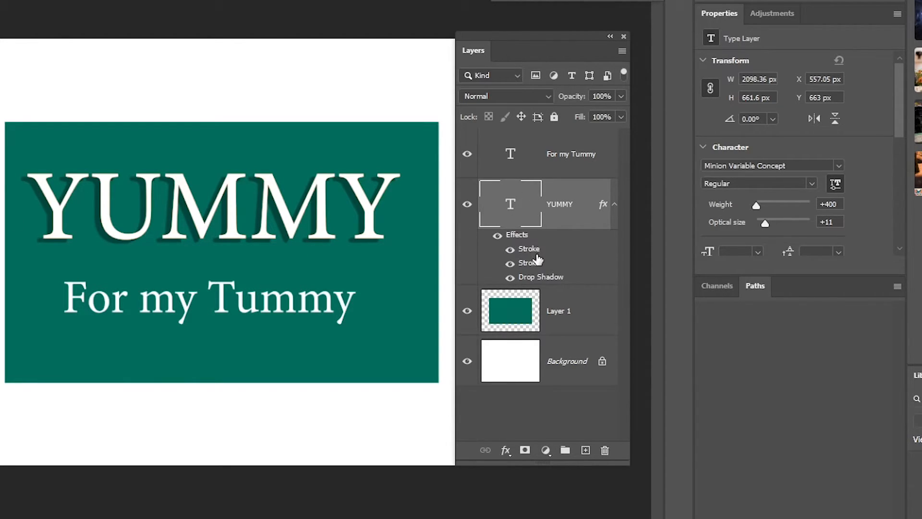
{"action": "mouse_move", "coordinate": [578, 269]}
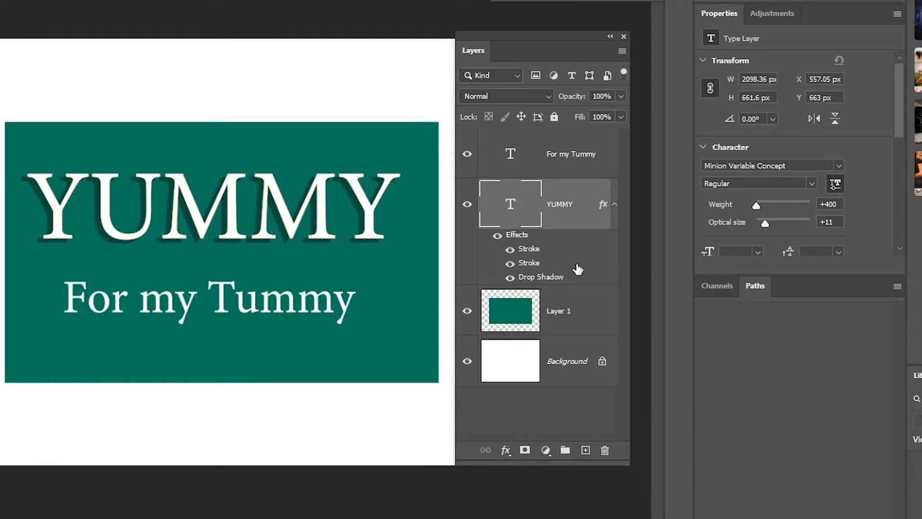
{"action": "mouse_move", "coordinate": [529, 212]}
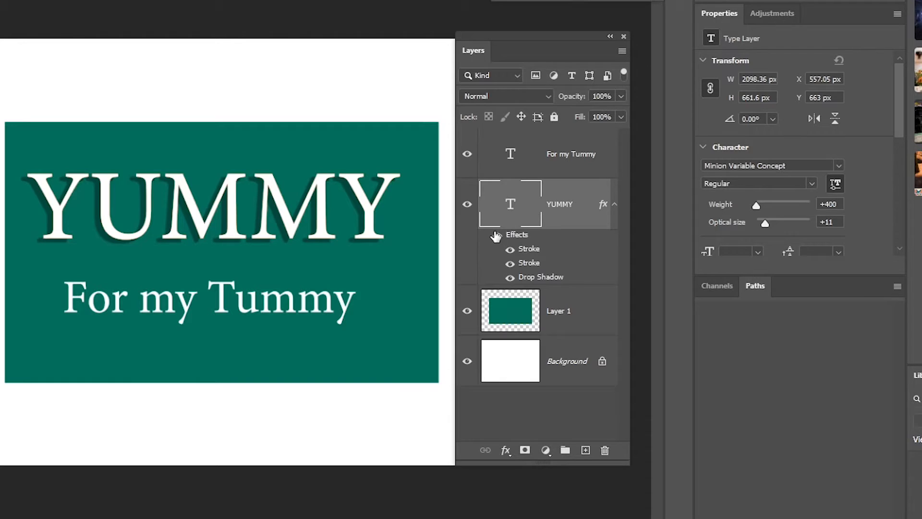
{"action": "mouse_move", "coordinate": [516, 240]}
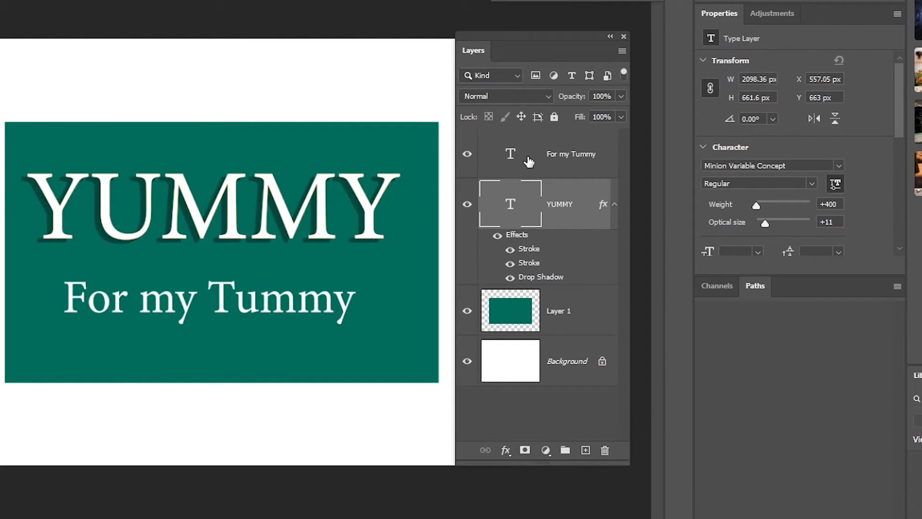
{"action": "mouse_move", "coordinate": [510, 154]}
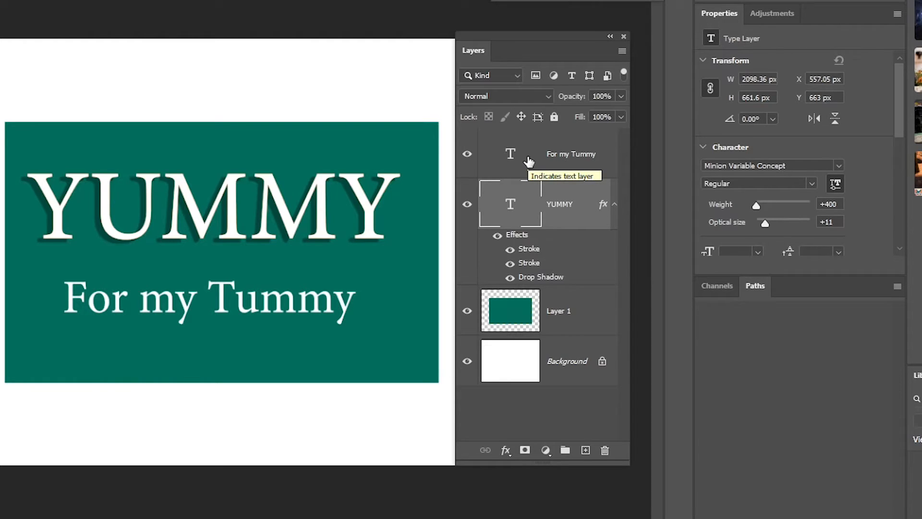
{"action": "mouse_move", "coordinate": [530, 241]}
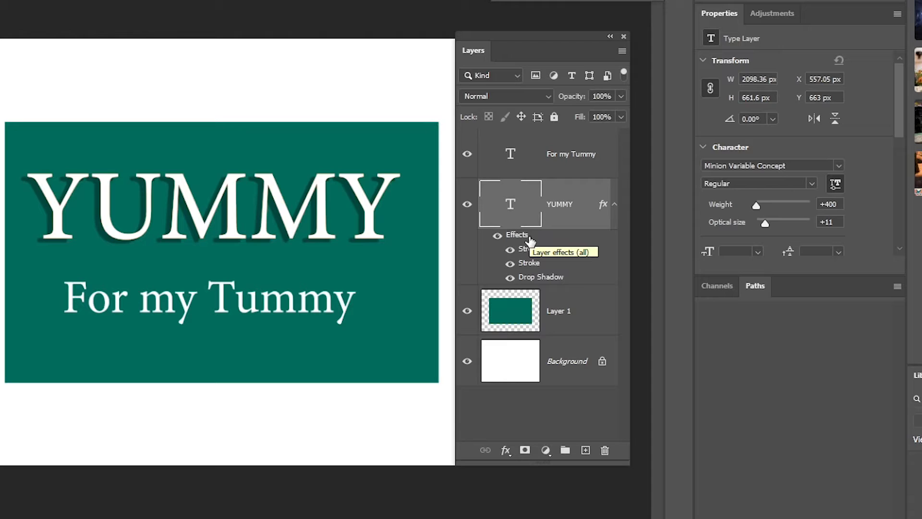
{"action": "mouse_move", "coordinate": [522, 246]}
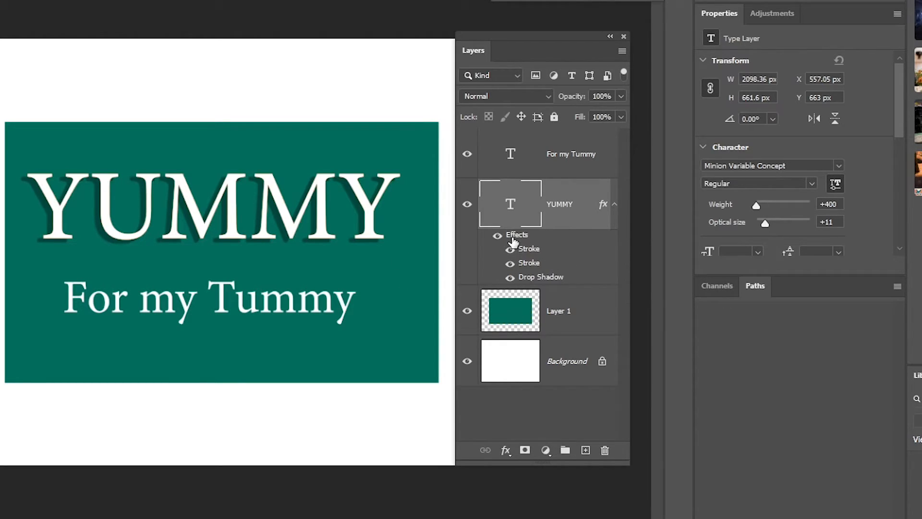
{"action": "mouse_move", "coordinate": [526, 247]}
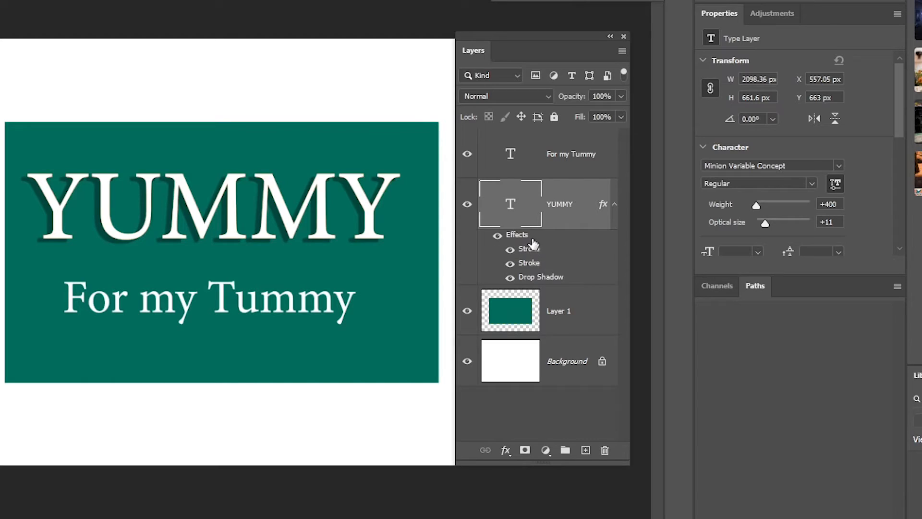
{"action": "mouse_move", "coordinate": [516, 241]}
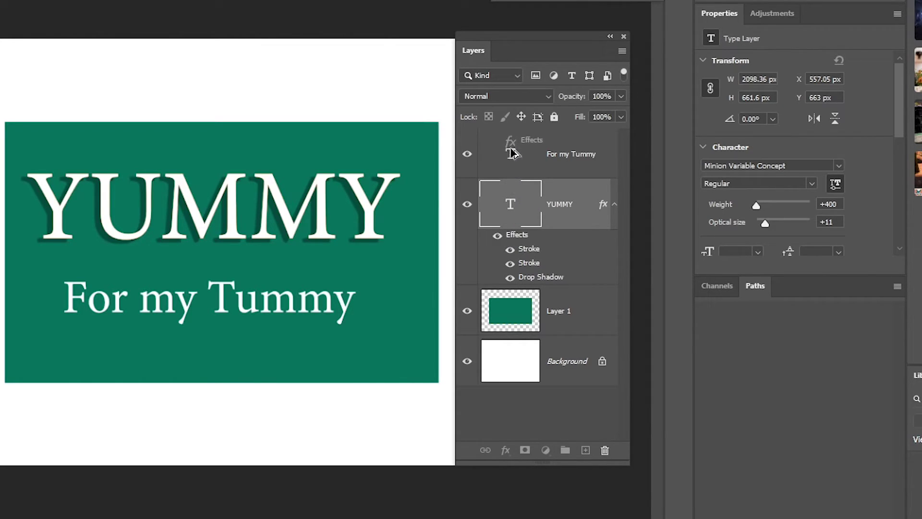
{"action": "mouse_move", "coordinate": [528, 147]}
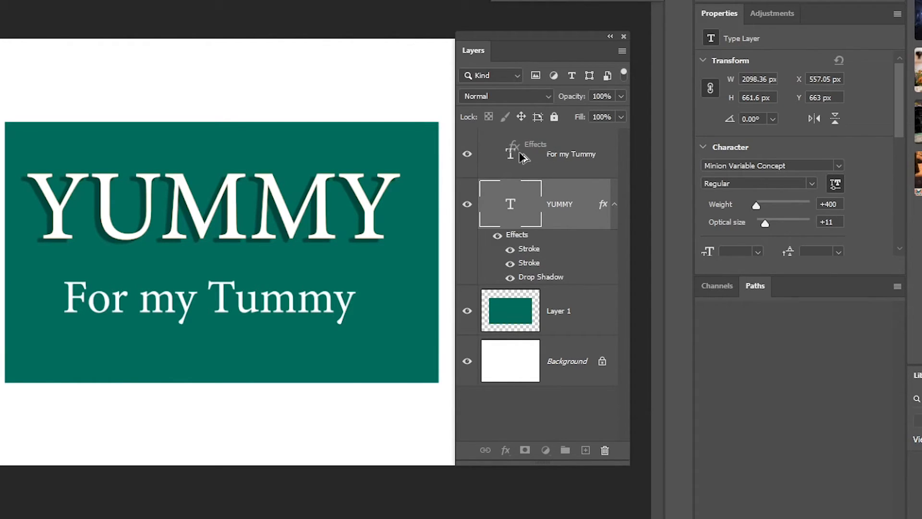
{"action": "mouse_move", "coordinate": [535, 156]}
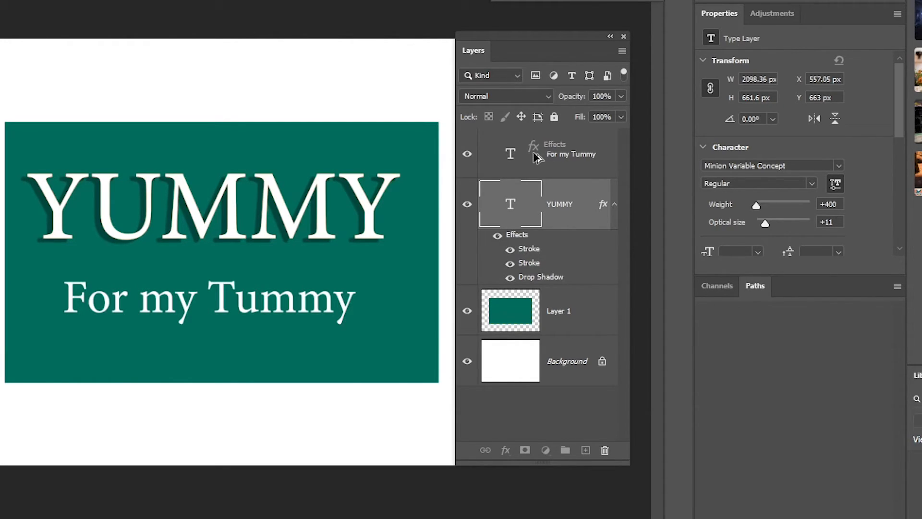
{"action": "left_click", "coordinate": [614, 154]}
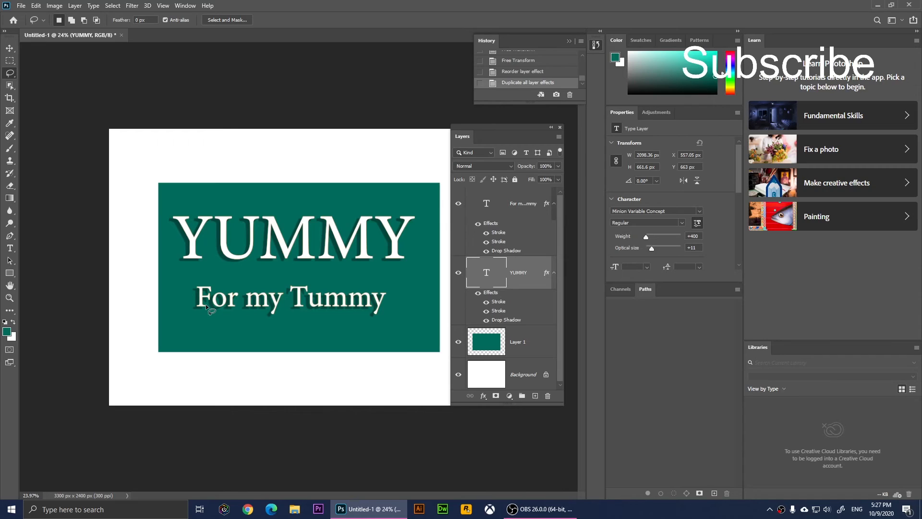
{"action": "mouse_move", "coordinate": [327, 314]}
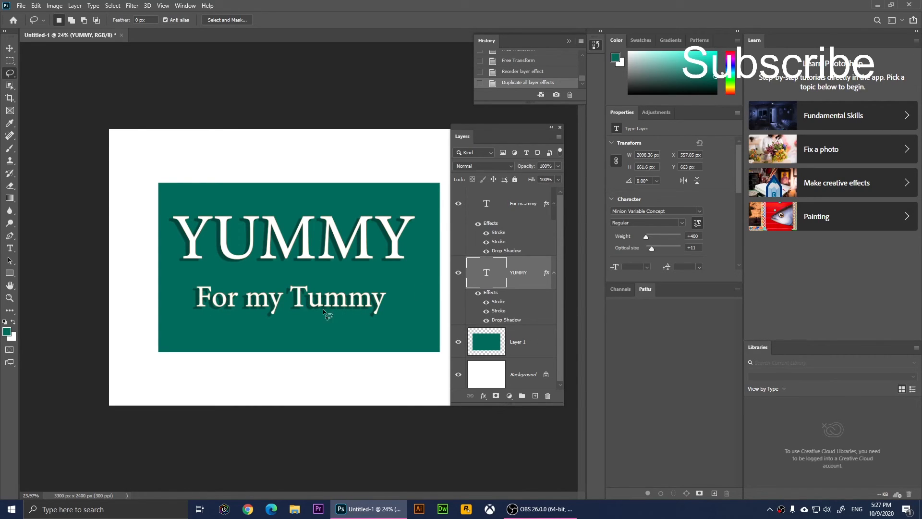
{"action": "mouse_move", "coordinate": [296, 312]}
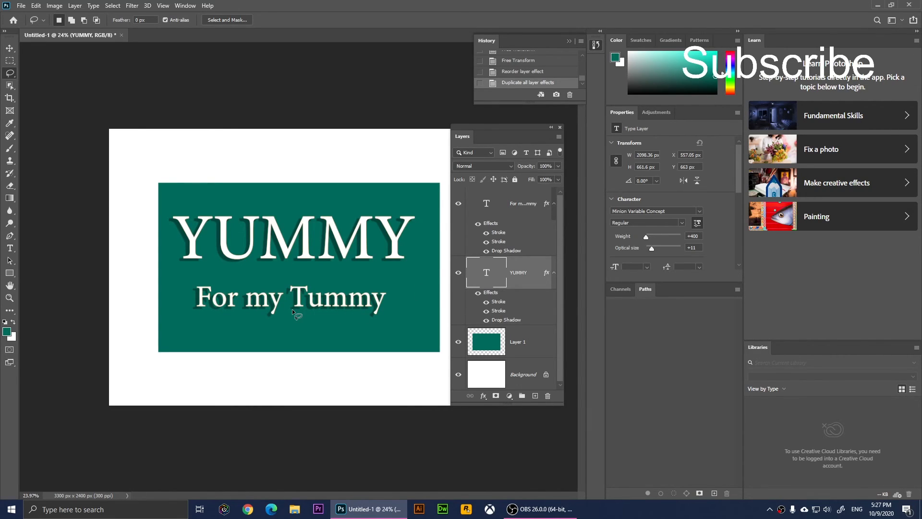